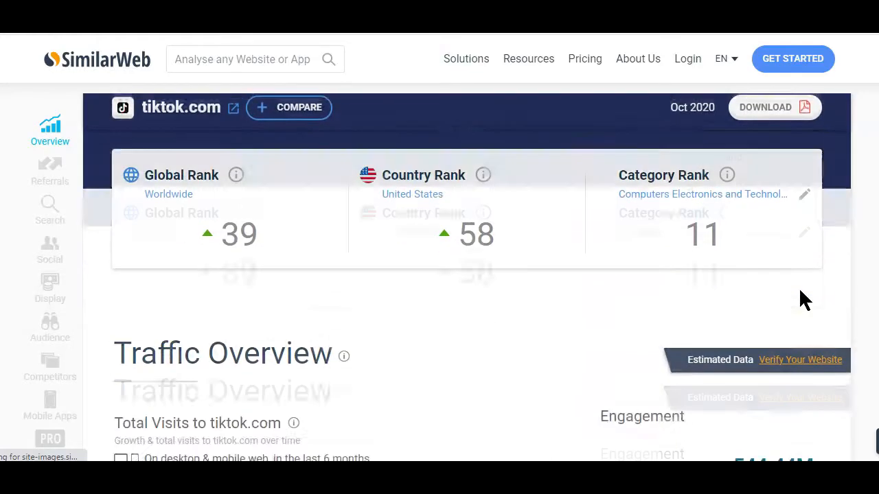
Scroll through the TikTok Following feed, then open the SoloPreneur Warrior profile.
{"action": "scroll", "scroll_direction": "down", "scroll_amount": 3}
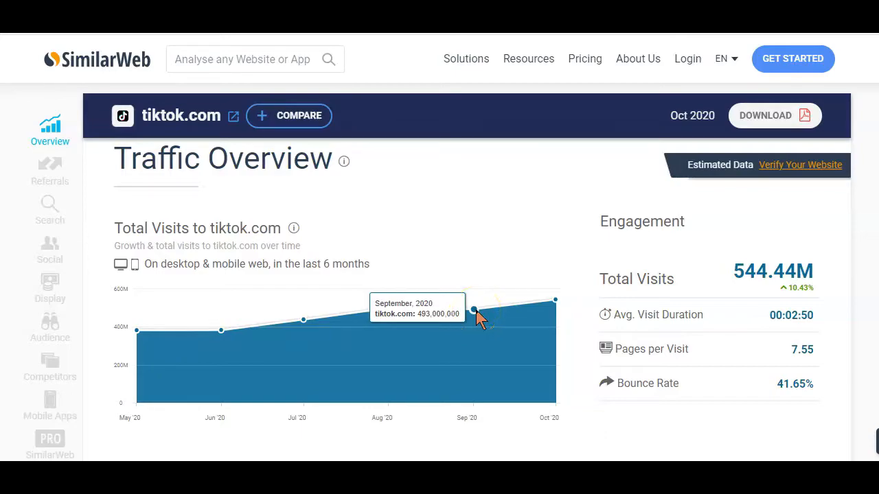
{"action": "mouse_move", "coordinate": [628, 309]}
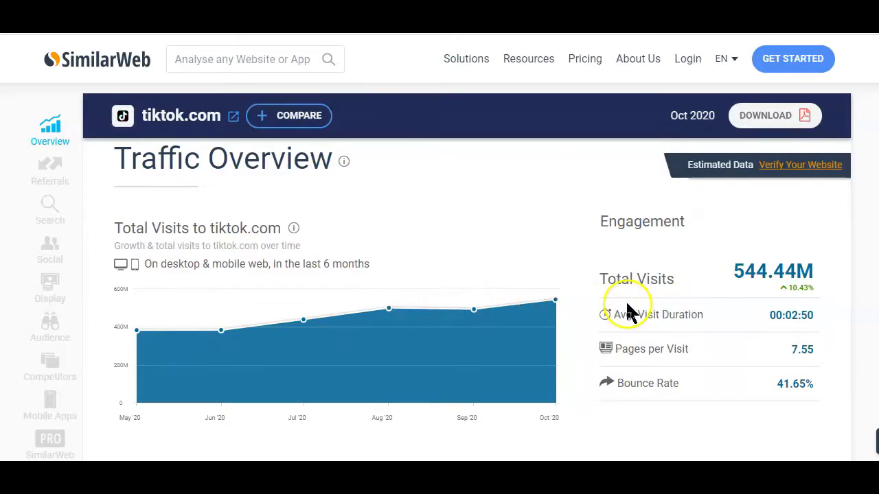
{"action": "scroll", "scroll_direction": "down", "scroll_amount": 3}
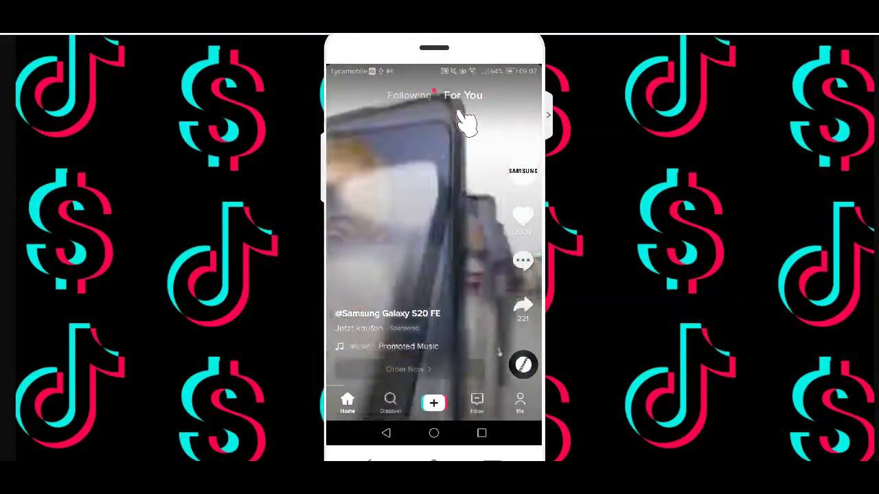
{"action": "scroll", "scroll_direction": "up", "scroll_amount": 3}
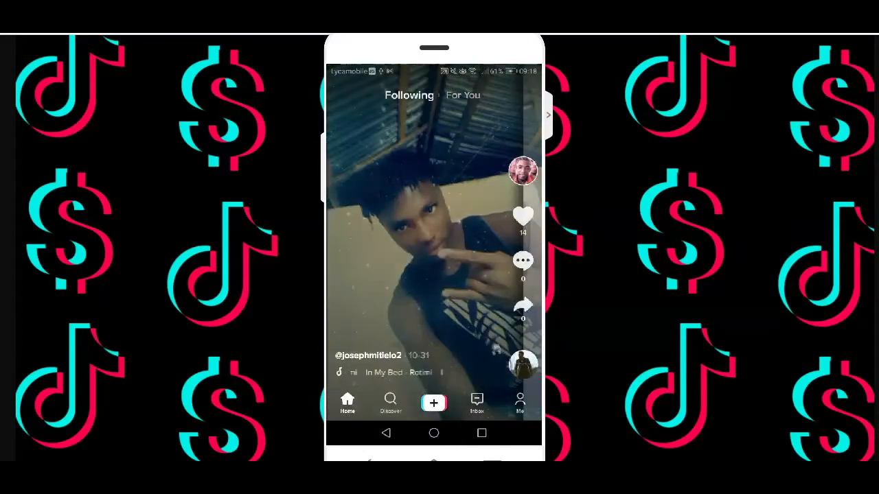
{"action": "left_click", "coordinate": [520, 404]}
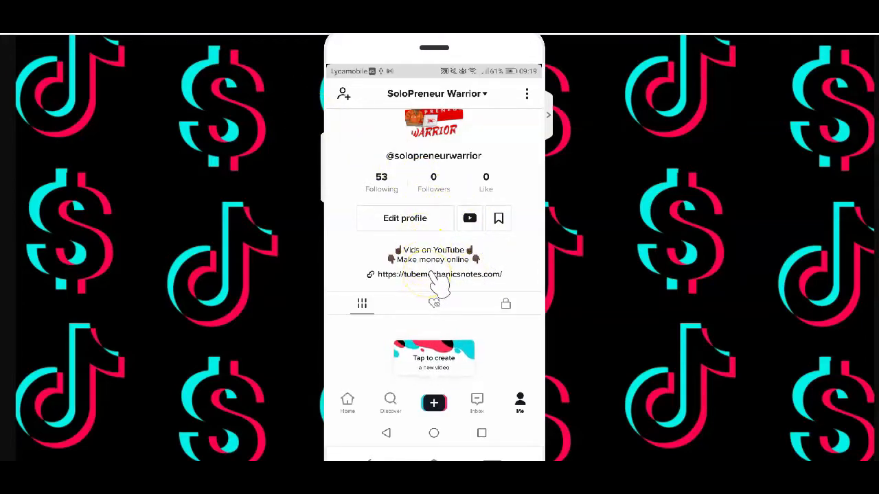
{"action": "left_click", "coordinate": [439, 274]}
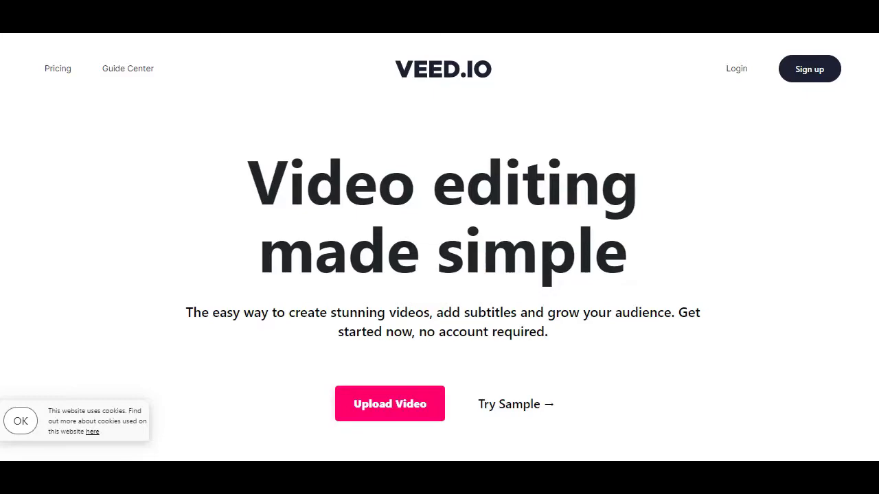
{"action": "scroll", "scroll_direction": "down", "scroll_amount": 3}
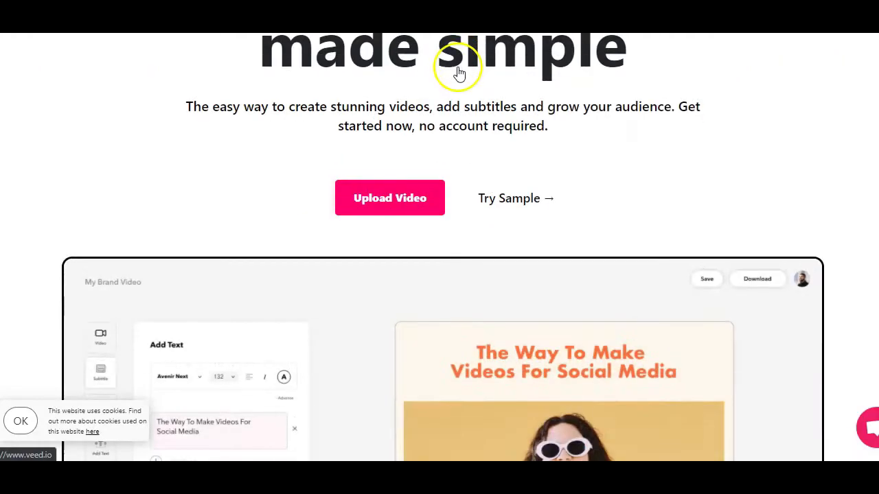
{"action": "scroll", "scroll_direction": "down", "scroll_amount": 3}
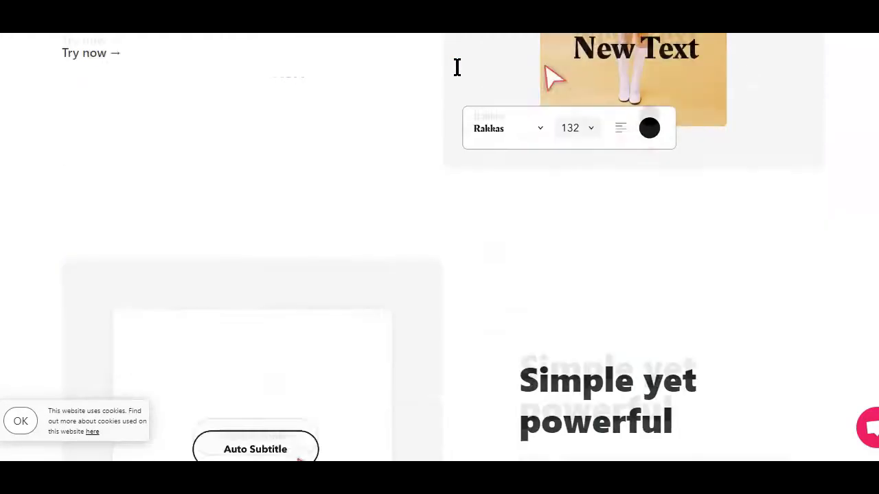
{"action": "scroll", "scroll_direction": "down", "scroll_amount": 3}
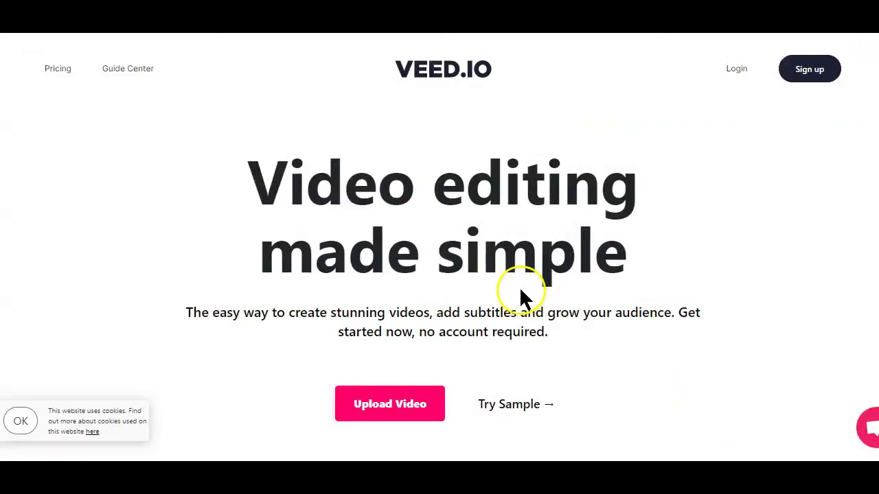
{"action": "mouse_move", "coordinate": [495, 96]}
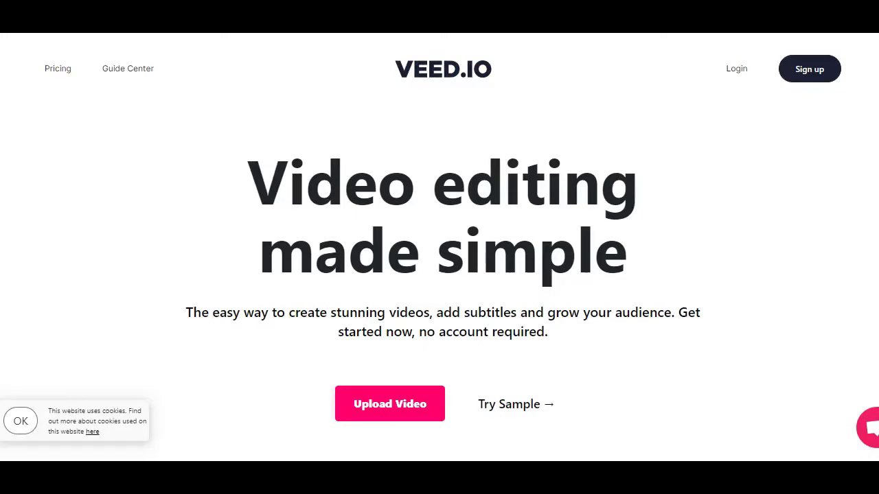
{"action": "mouse_move", "coordinate": [294, 186]}
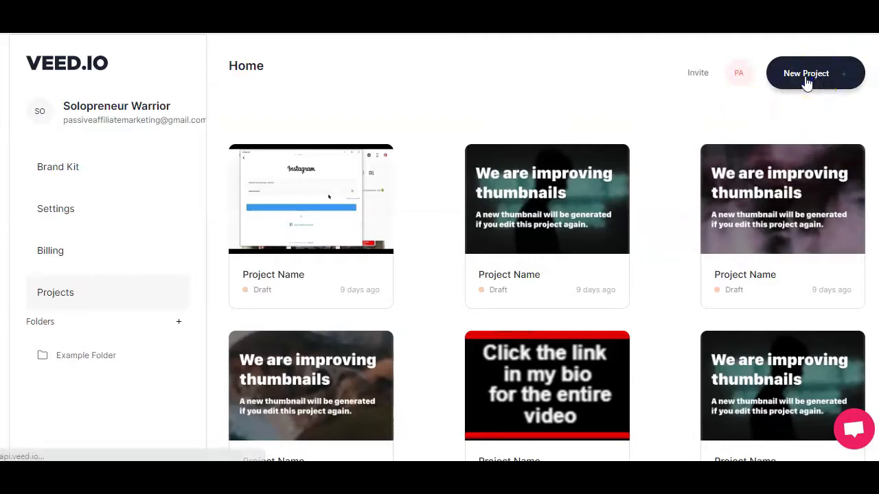
Create a new project from the YouTube link and dismiss the 10-minute free-plan warning.
{"action": "left_click", "coordinate": [806, 74]}
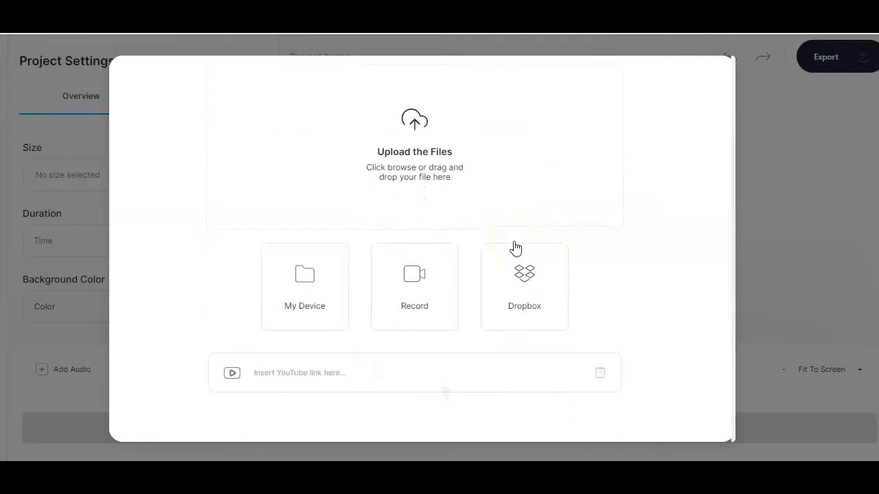
{"action": "mouse_move", "coordinate": [600, 373]}
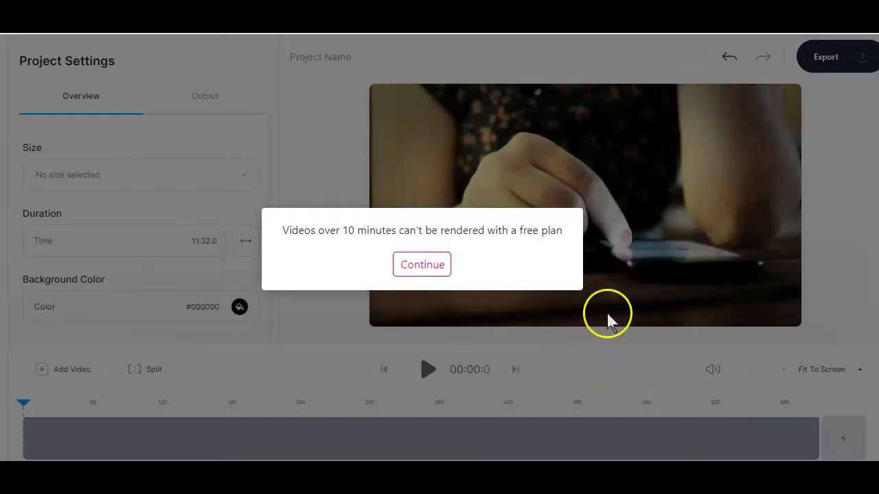
{"action": "left_click", "coordinate": [421, 264]}
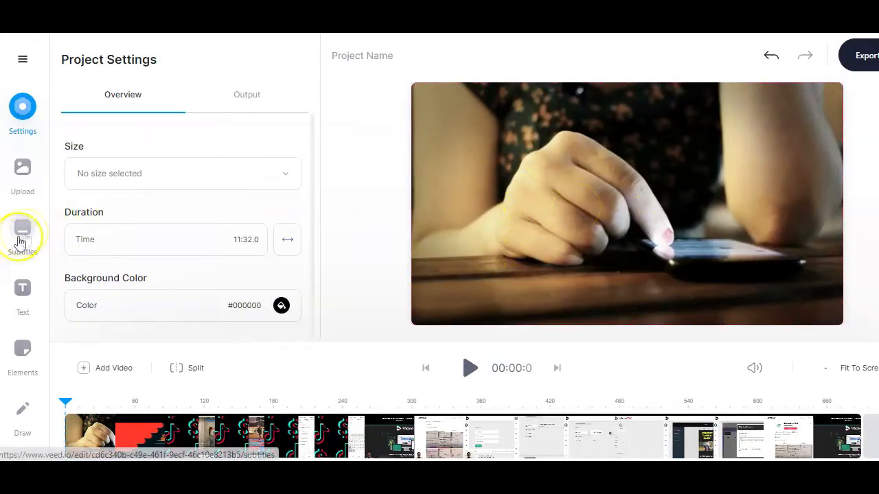
Generate Auto Subtitles for the video in English (United States).
{"action": "left_click", "coordinate": [22, 230]}
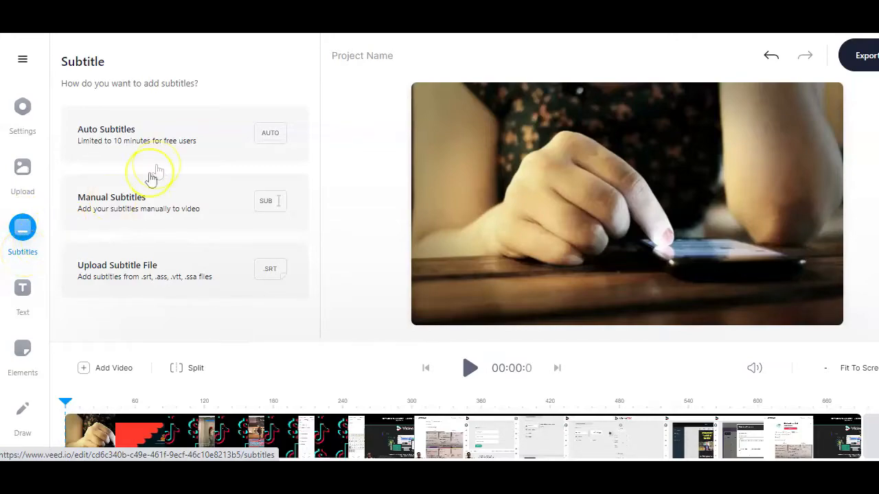
{"action": "mouse_move", "coordinate": [165, 199]}
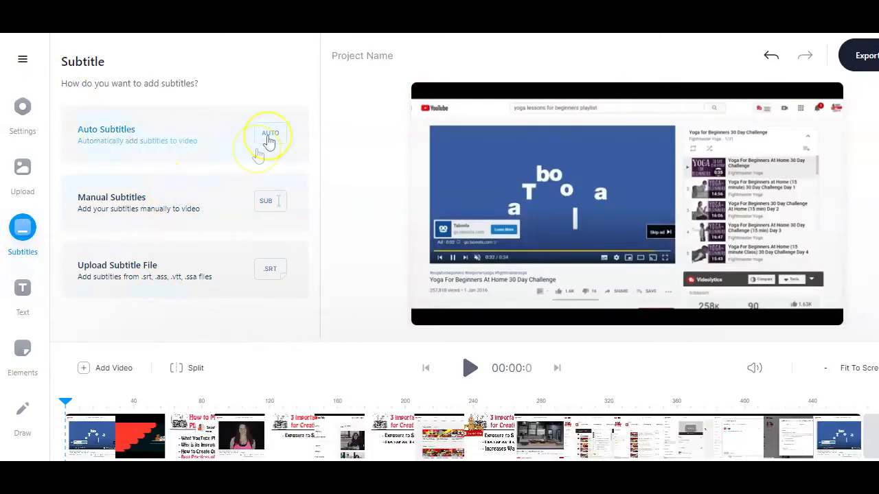
{"action": "left_click", "coordinate": [268, 138]}
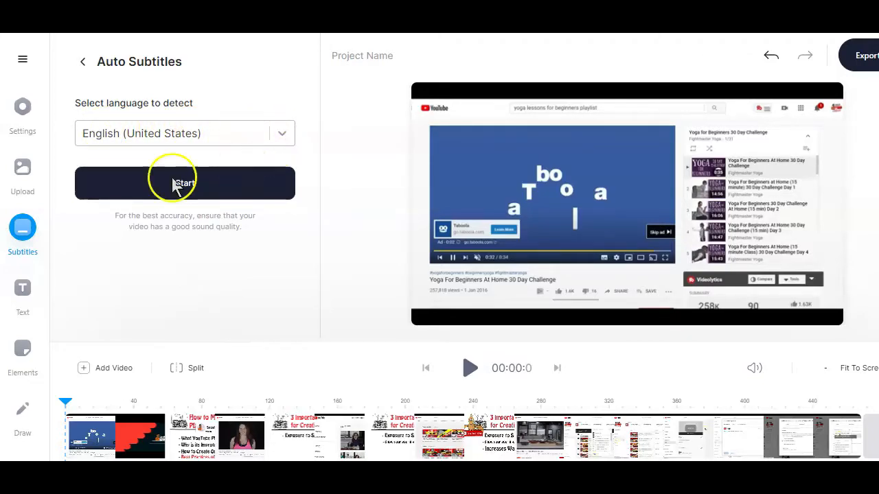
{"action": "left_click", "coordinate": [185, 183]}
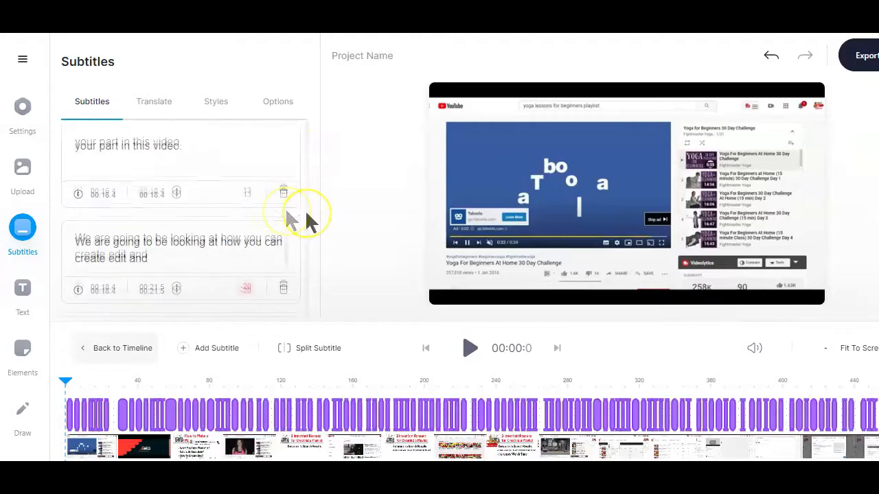
Apply the Stylistic subtitle preset so each caption line sits in a black box.
{"action": "scroll", "scroll_direction": "down", "scroll_amount": 3}
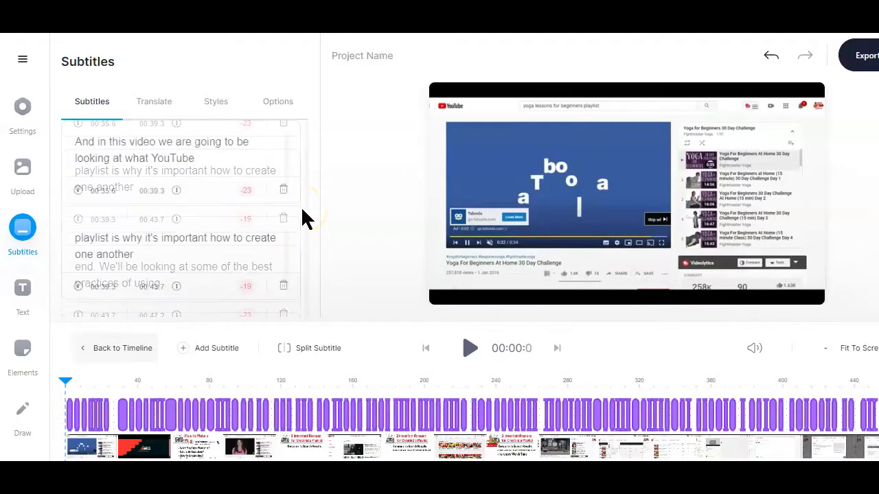
{"action": "scroll", "scroll_direction": "down", "scroll_amount": 3}
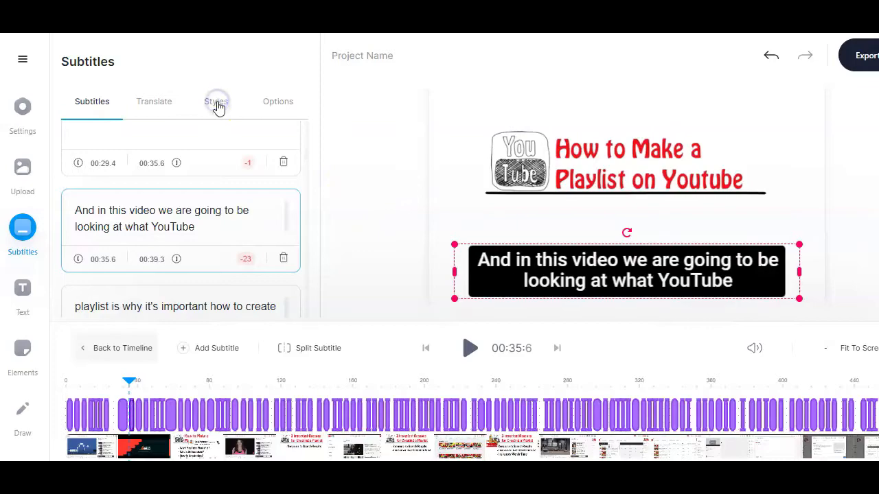
{"action": "left_click", "coordinate": [216, 101]}
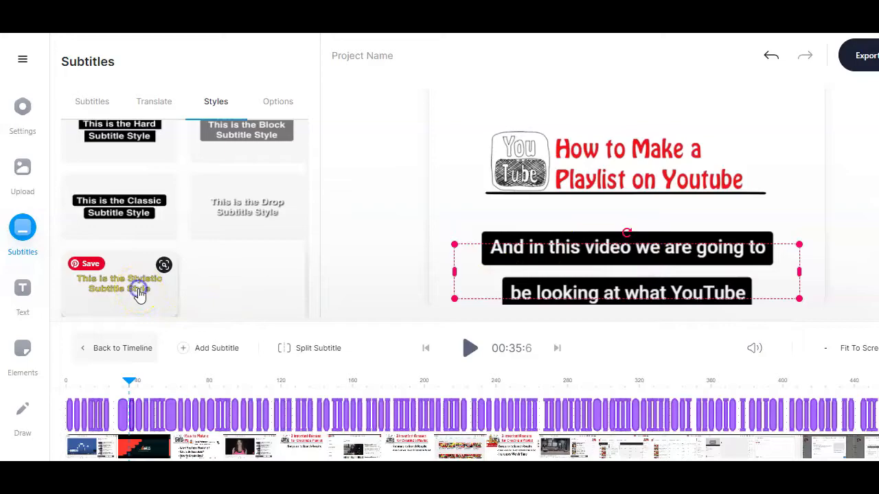
{"action": "left_click", "coordinate": [119, 283]}
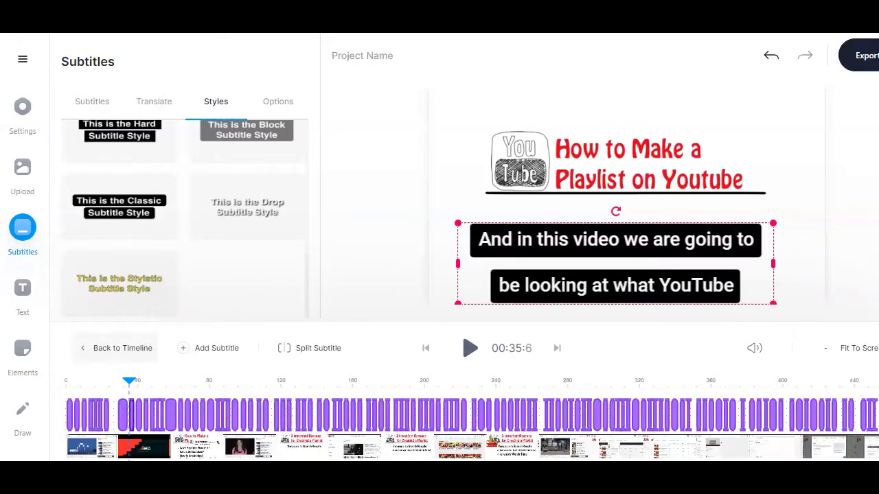
{"action": "mouse_move", "coordinate": [699, 369]}
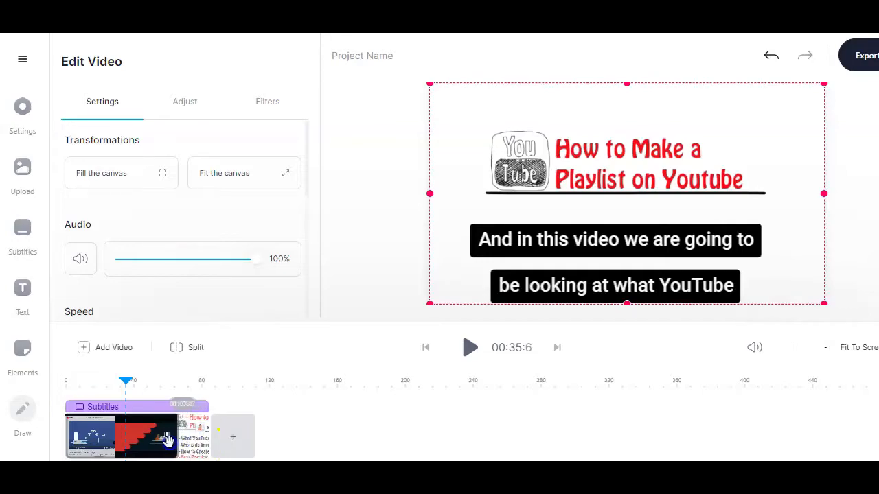
Split the video clip at the playhead and delete the later part.
{"action": "left_click", "coordinate": [195, 347]}
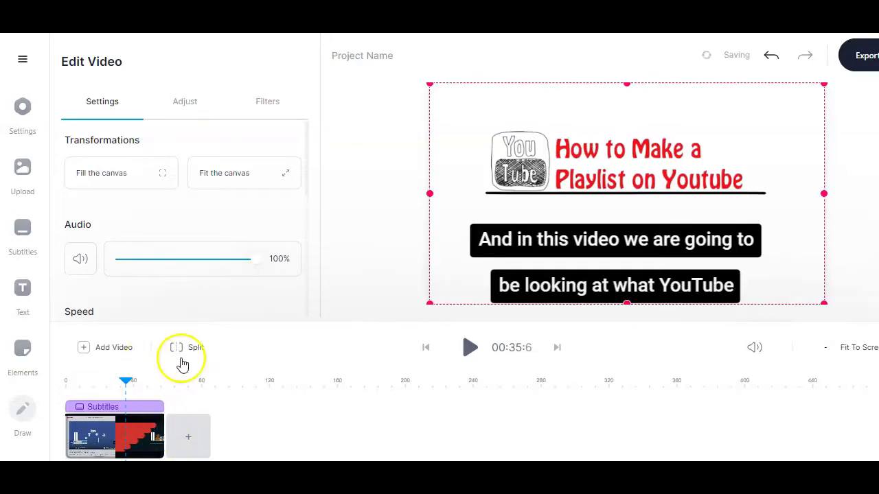
{"action": "mouse_move", "coordinate": [196, 353]}
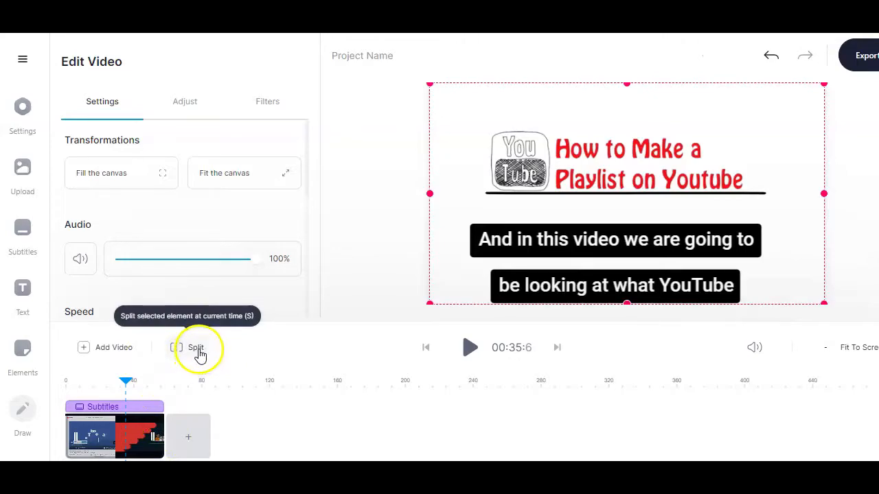
{"action": "left_click", "coordinate": [195, 346]}
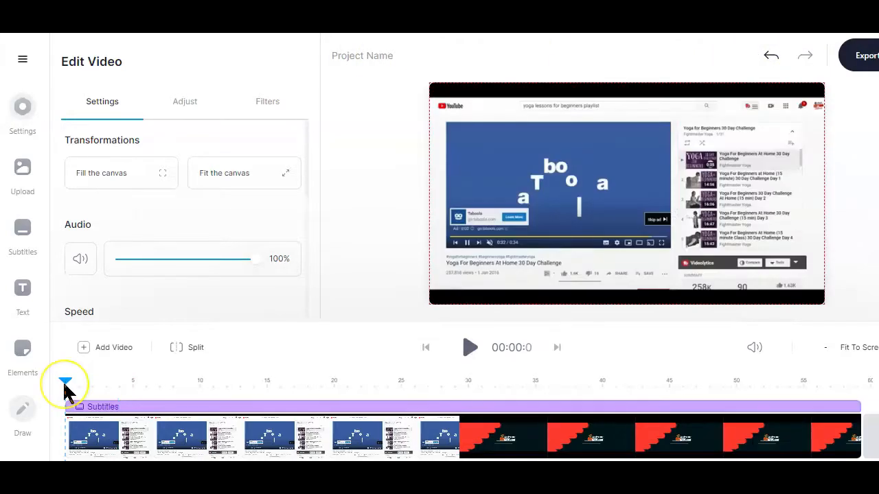
{"action": "left_click", "coordinate": [61, 385]}
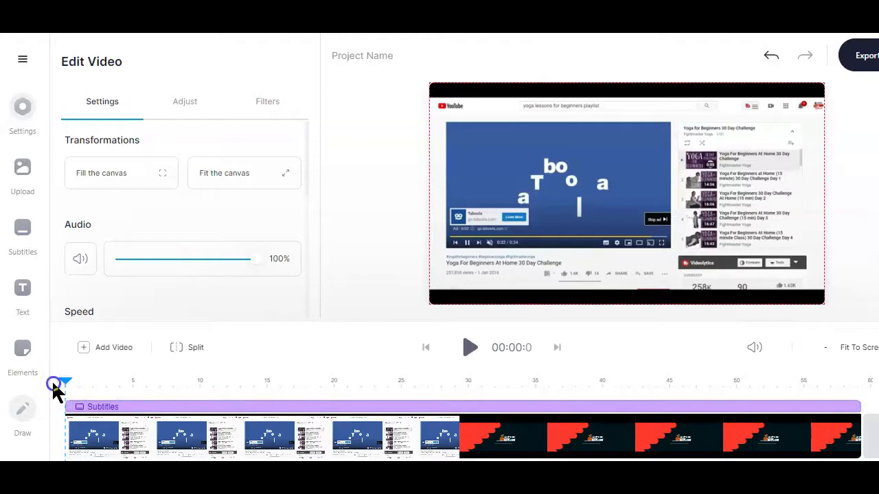
{"action": "left_click", "coordinate": [470, 348]}
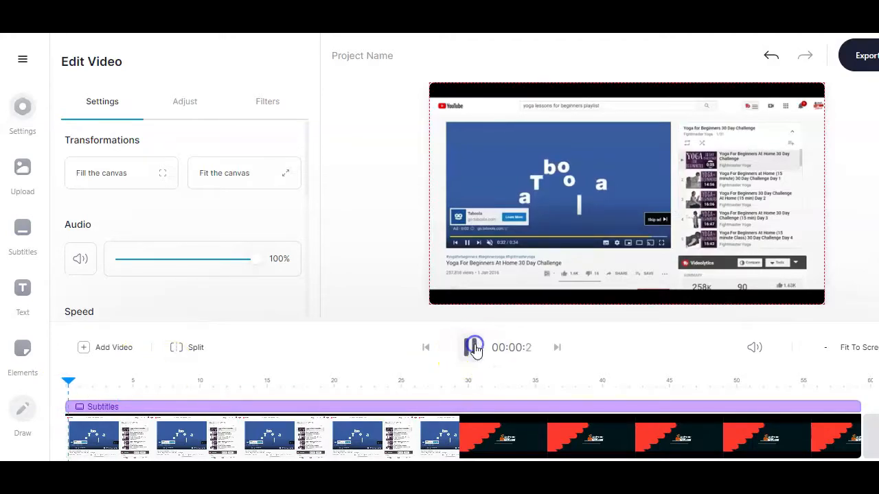
{"action": "left_click", "coordinate": [473, 348]}
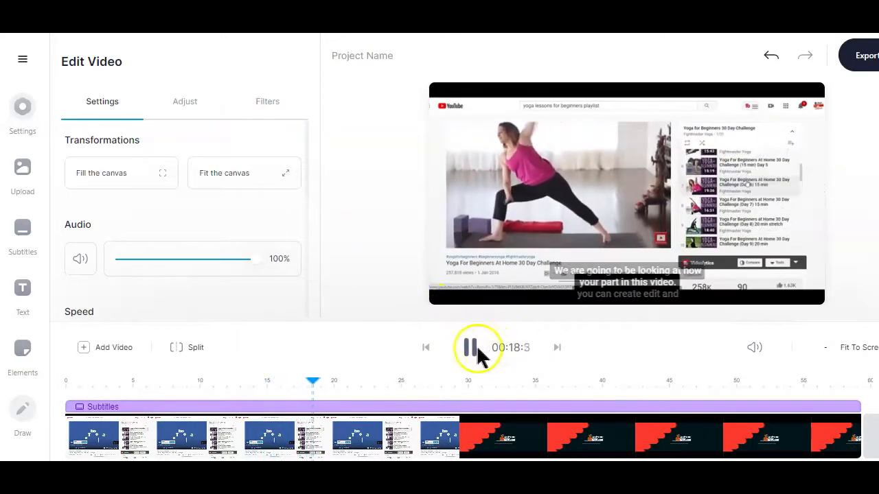
{"action": "left_click", "coordinate": [472, 347]}
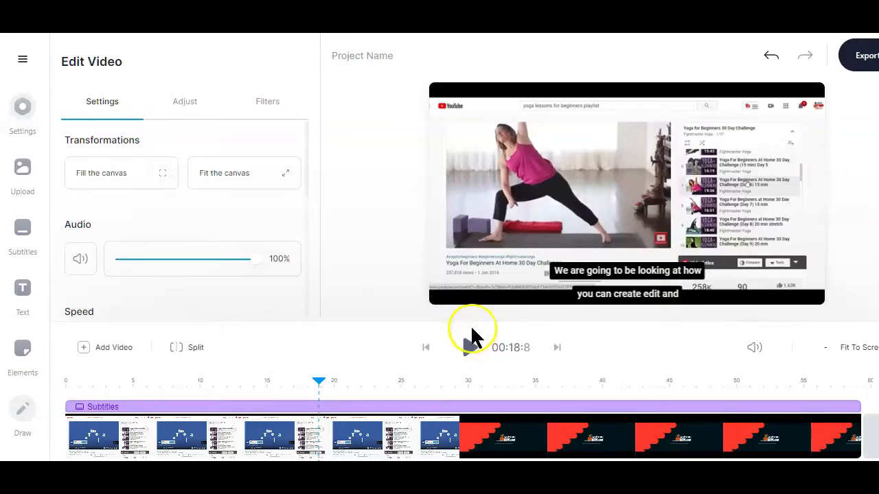
{"action": "left_click", "coordinate": [471, 347]}
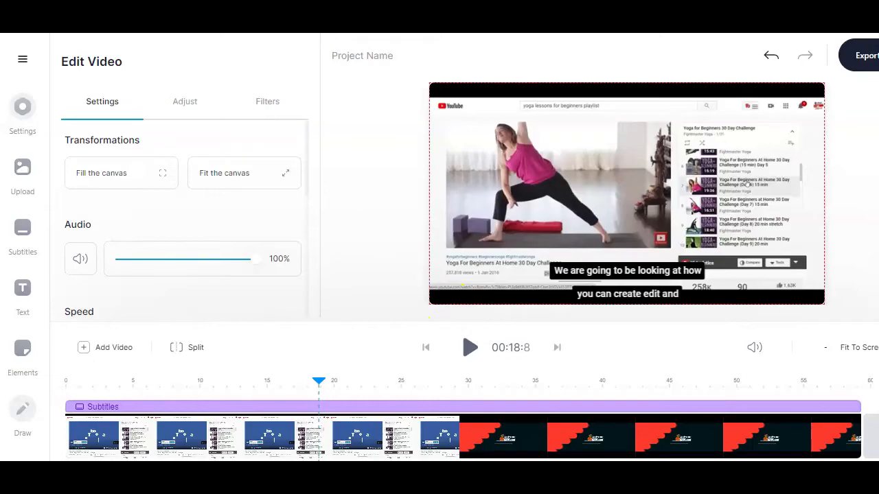
{"action": "mouse_move", "coordinate": [22, 108]}
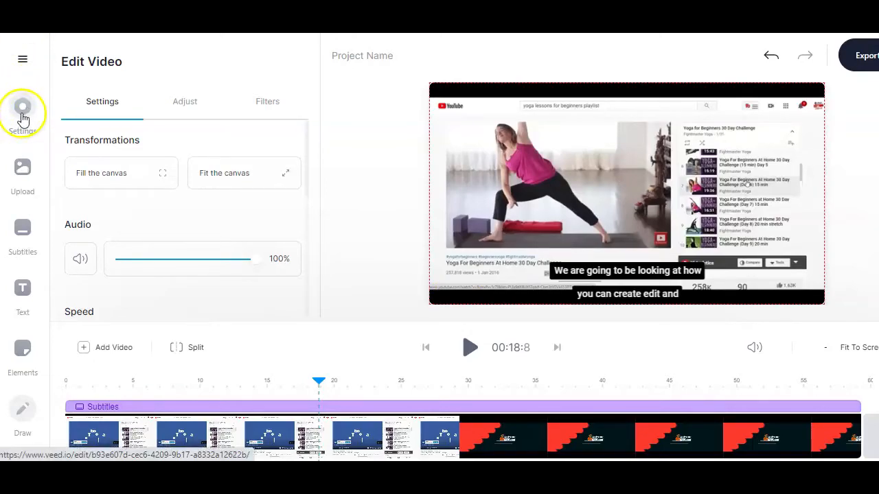
Set the canvas size to Story 9:16 and fit the video clip to the canvas.
{"action": "left_click", "coordinate": [22, 106]}
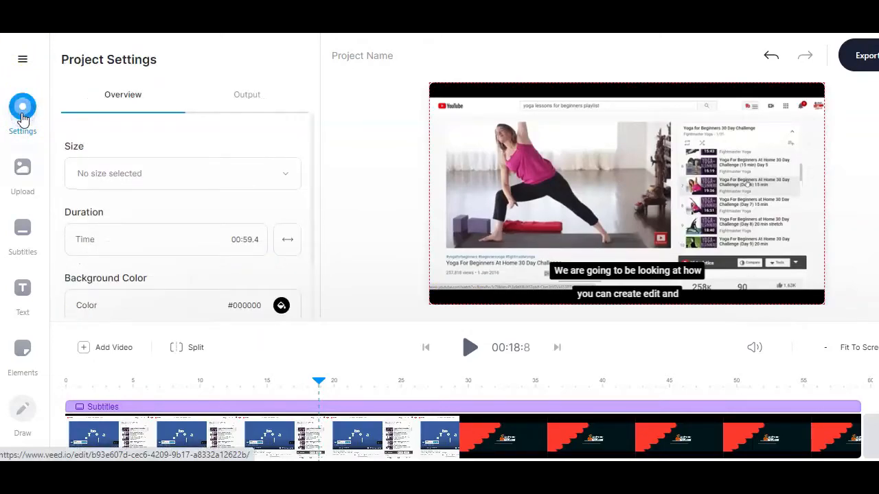
{"action": "left_click", "coordinate": [182, 173]}
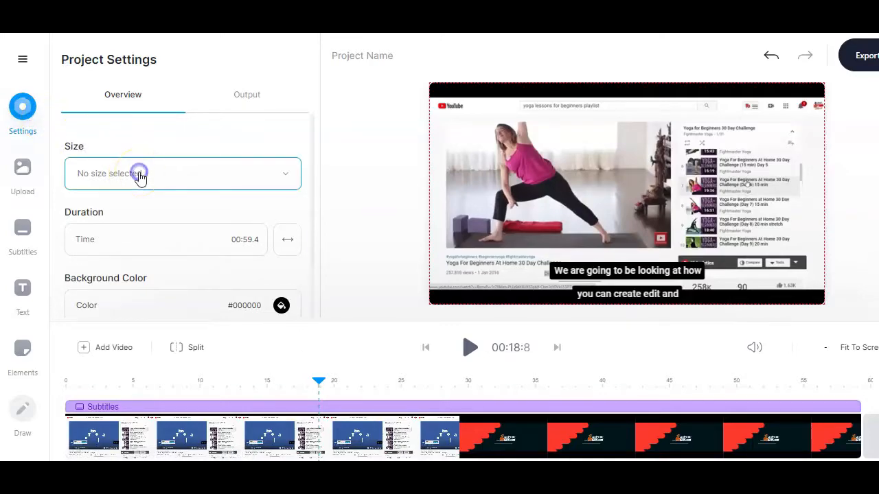
{"action": "left_click", "coordinate": [182, 173]}
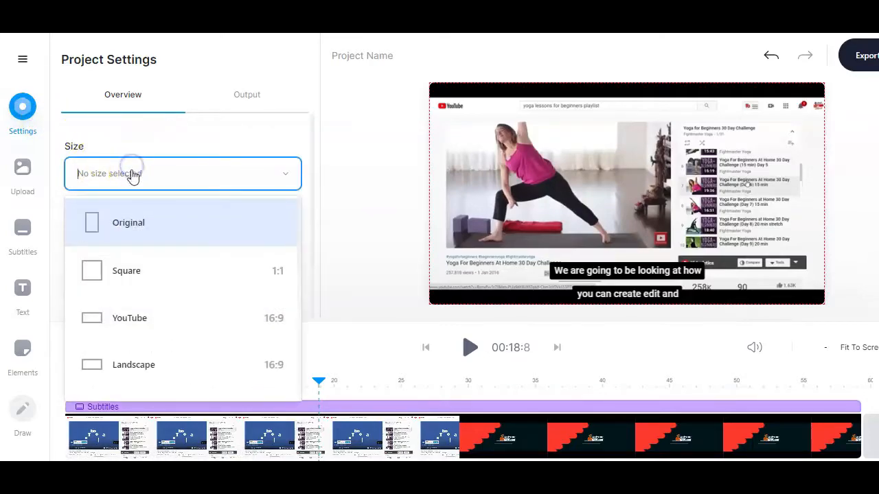
{"action": "scroll", "scroll_direction": "down", "scroll_amount": 3}
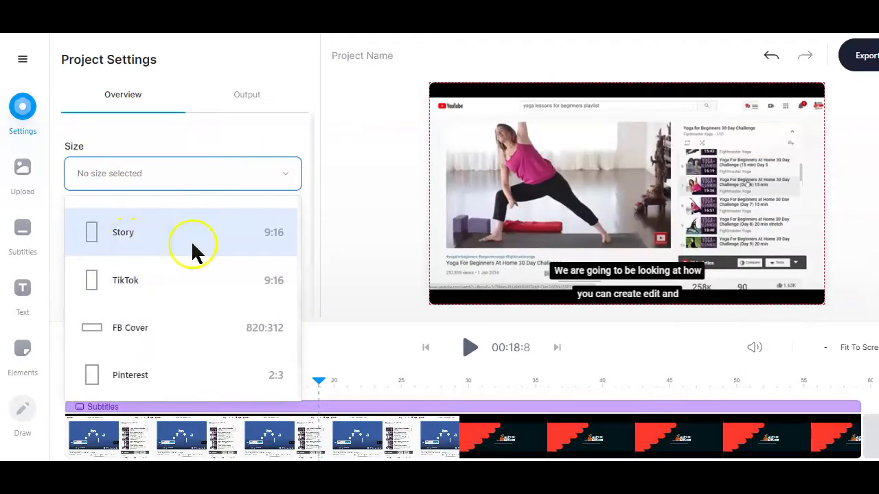
{"action": "left_click", "coordinate": [125, 280]}
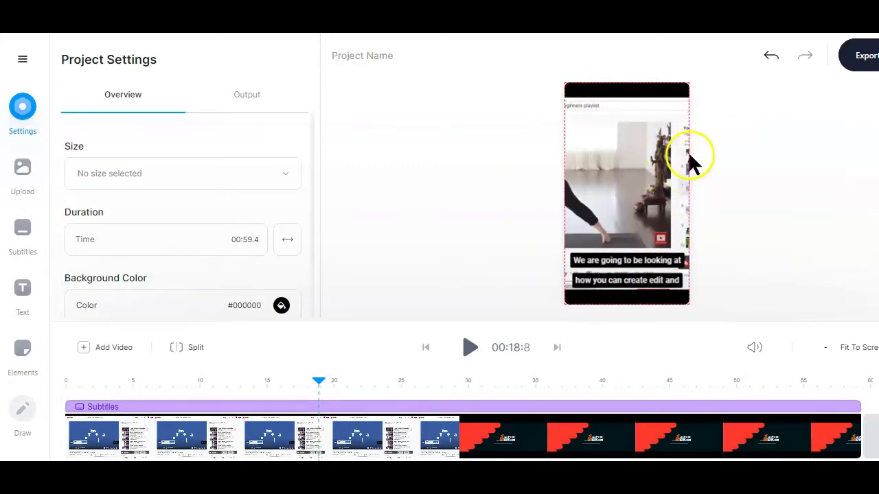
{"action": "mouse_move", "coordinate": [649, 192]}
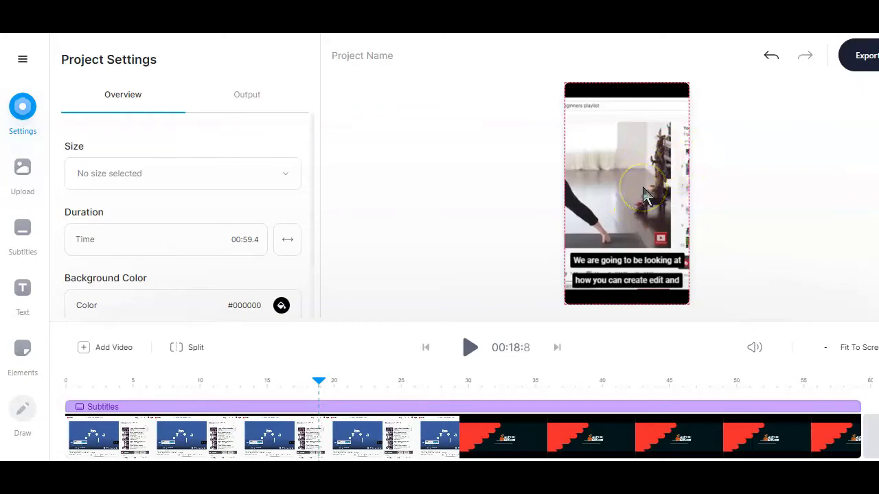
{"action": "left_click", "coordinate": [627, 193]}
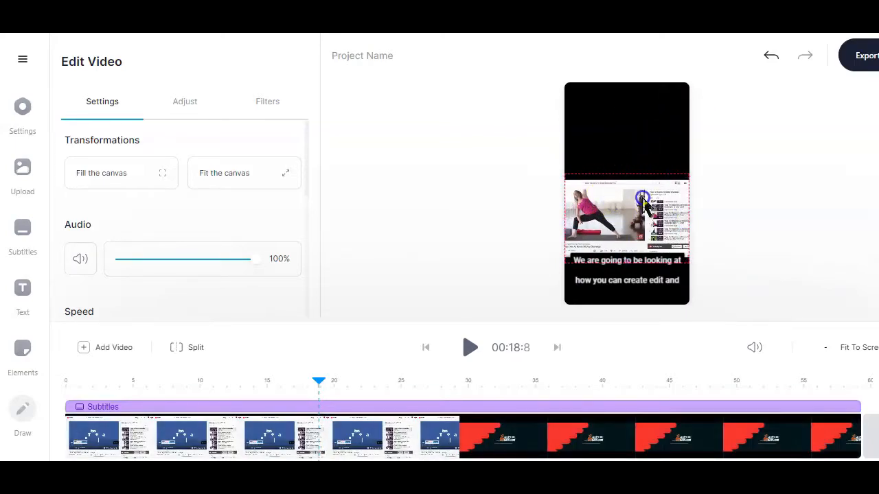
Set the canvas background colour to red #FF1717 in Settings.
{"action": "left_click", "coordinate": [23, 233]}
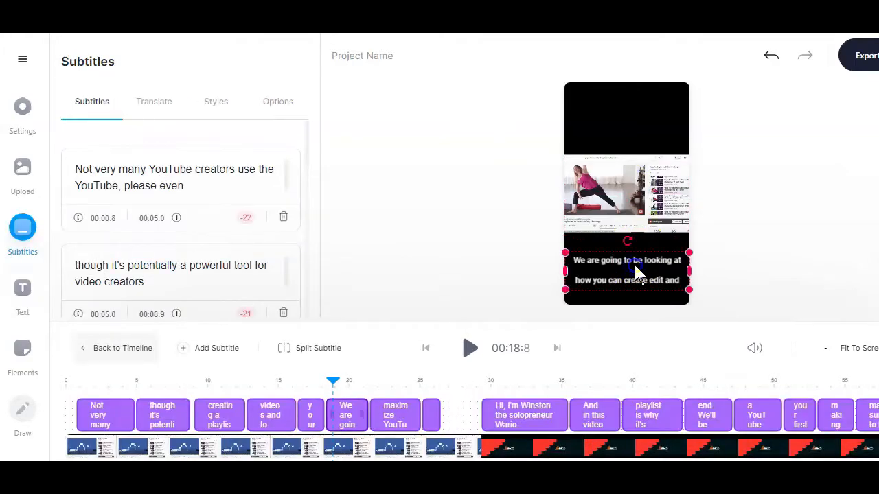
{"action": "left_click", "coordinate": [22, 107]}
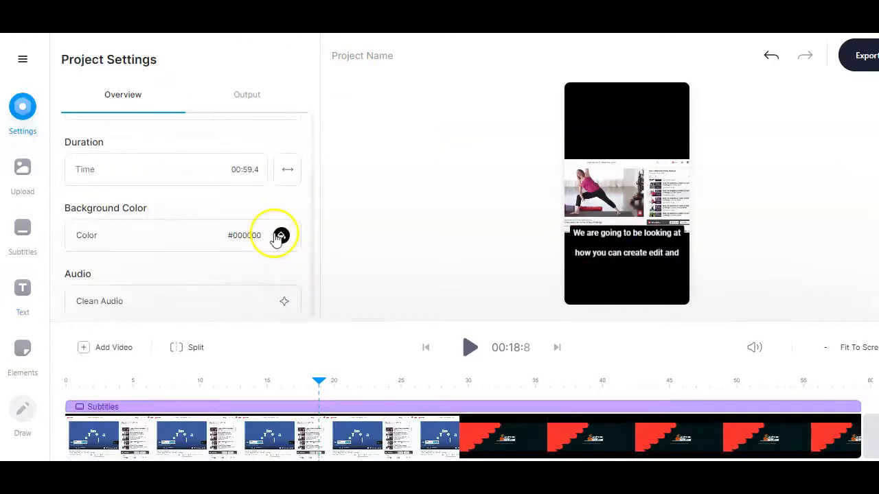
{"action": "left_click", "coordinate": [280, 235]}
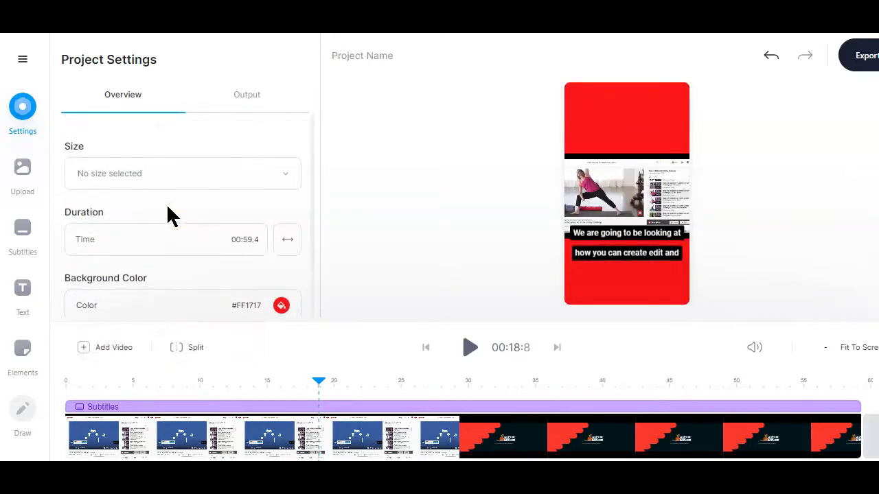
{"action": "mouse_move", "coordinate": [22, 287]}
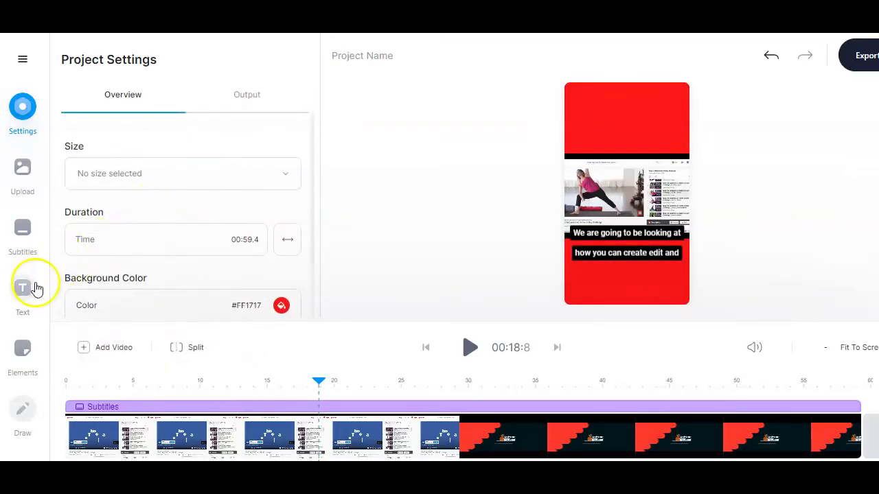
Add 'How to Create Playlist on YouTube' and 'Full Video Link in Bio' in Archivo Black, spanning the timeline.
{"action": "left_click", "coordinate": [22, 287]}
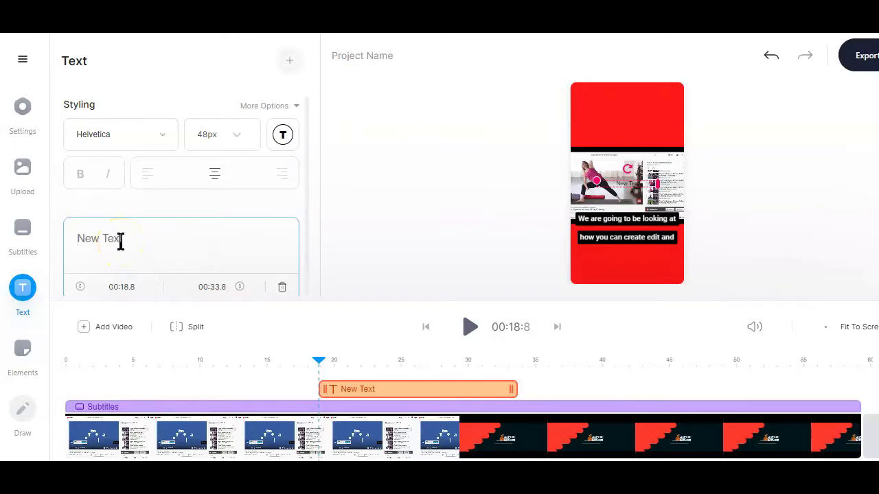
{"action": "left_click", "coordinate": [120, 134]}
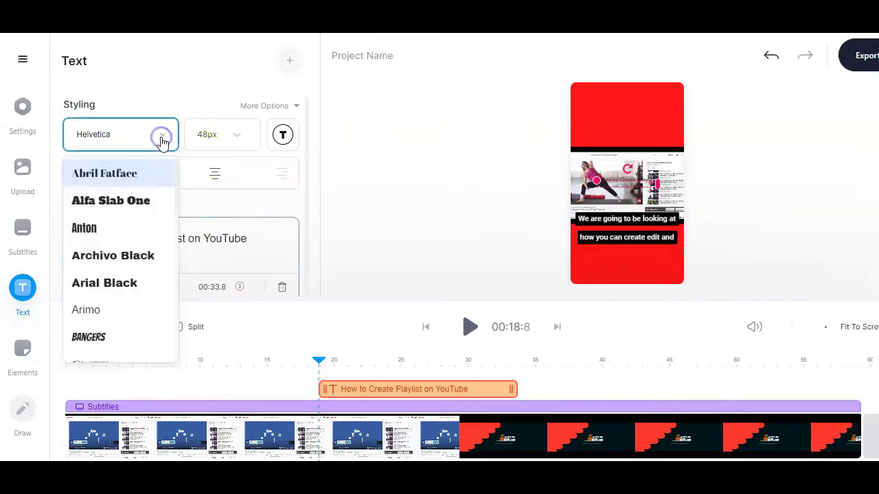
{"action": "left_click", "coordinate": [113, 256]}
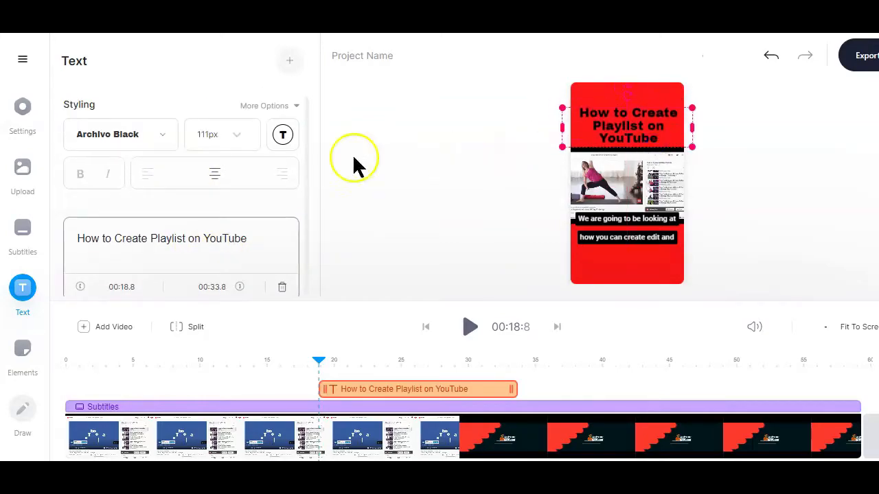
{"action": "left_click", "coordinate": [282, 133]}
{"action": "type", "text": "Full Video Link  in Bio"}
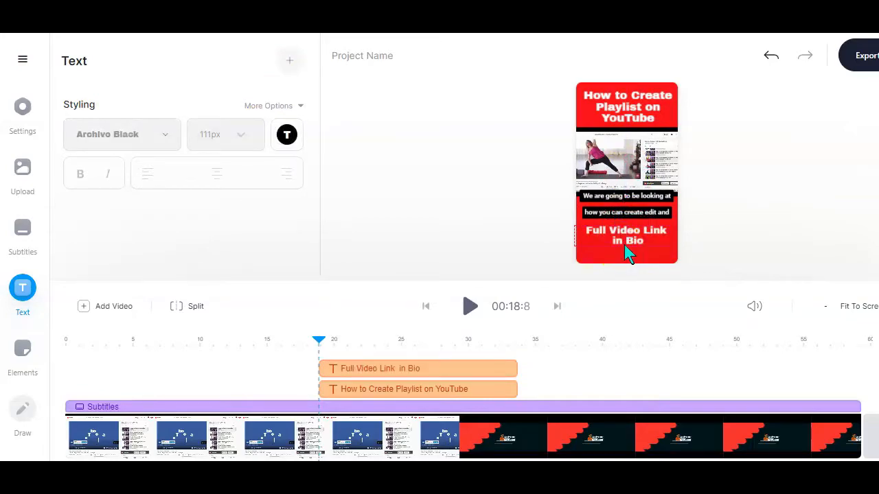
{"action": "left_click", "coordinate": [632, 248]}
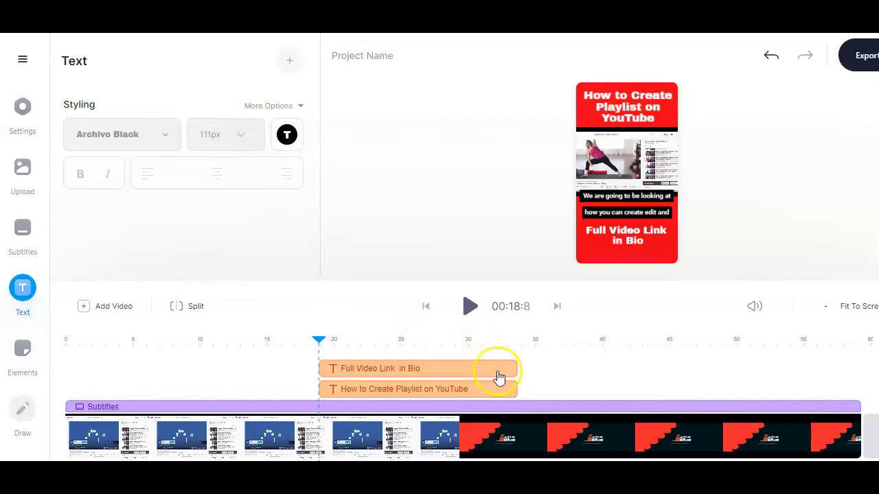
{"action": "left_click", "coordinate": [403, 390]}
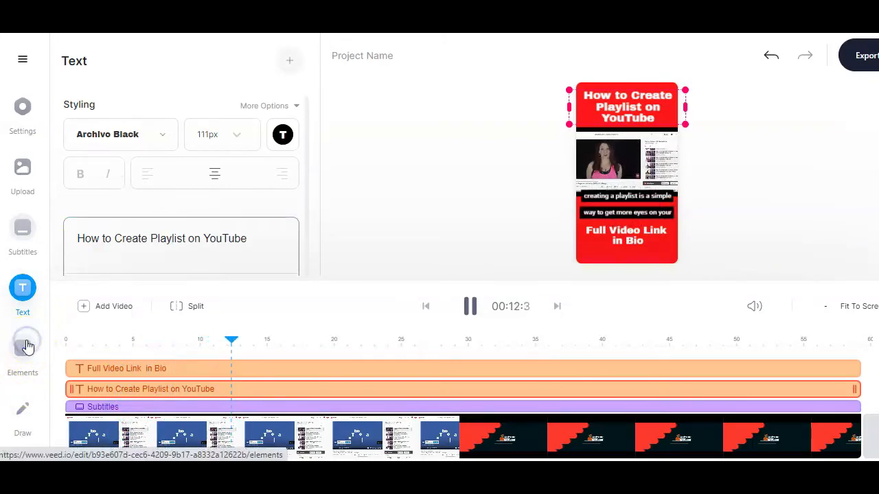
Add the first bar-style progress bar from Elements and position it on the canvas.
{"action": "left_click", "coordinate": [22, 344]}
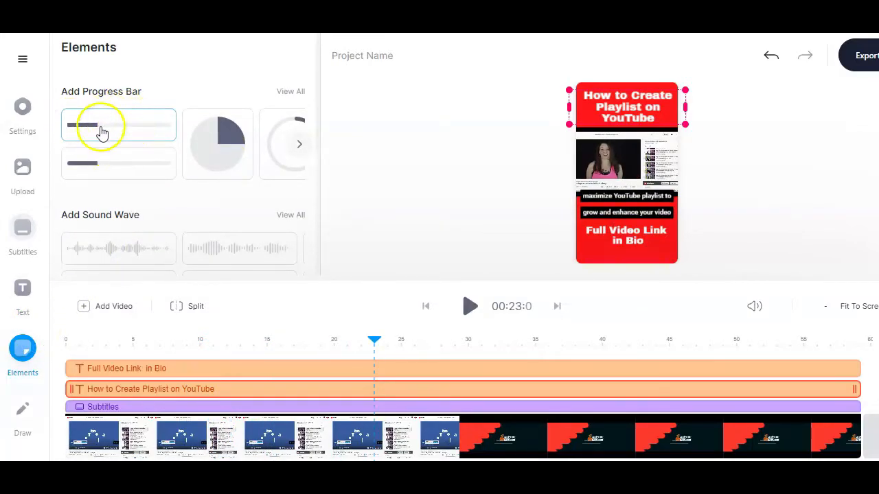
{"action": "left_click", "coordinate": [103, 125]}
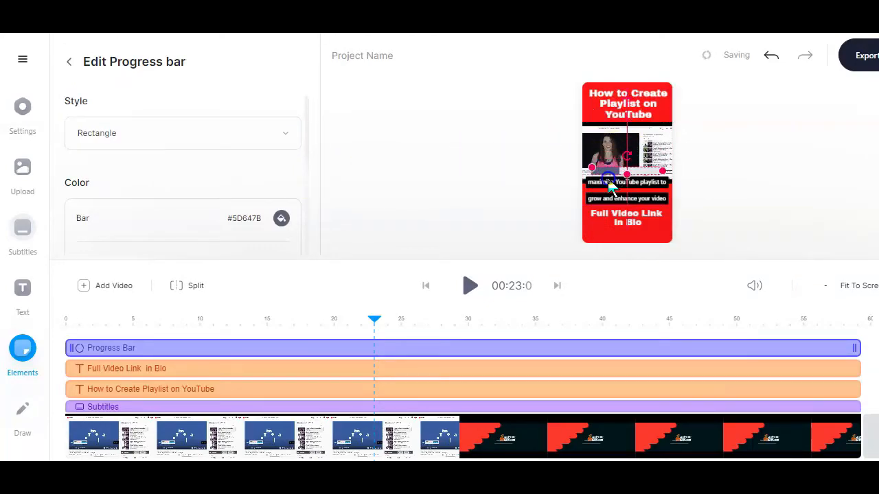
{"action": "left_click", "coordinate": [470, 286]}
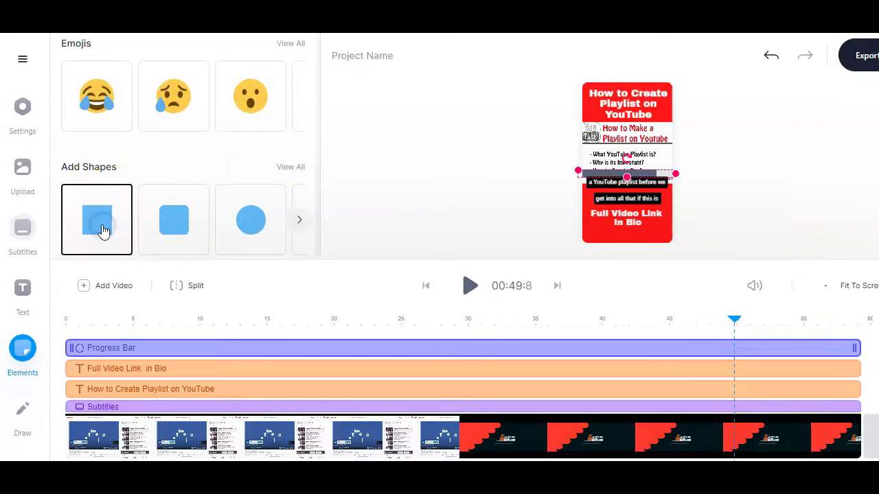
Add a square shape filled with black, then start adding the closing photo and text.
{"action": "left_click", "coordinate": [96, 220]}
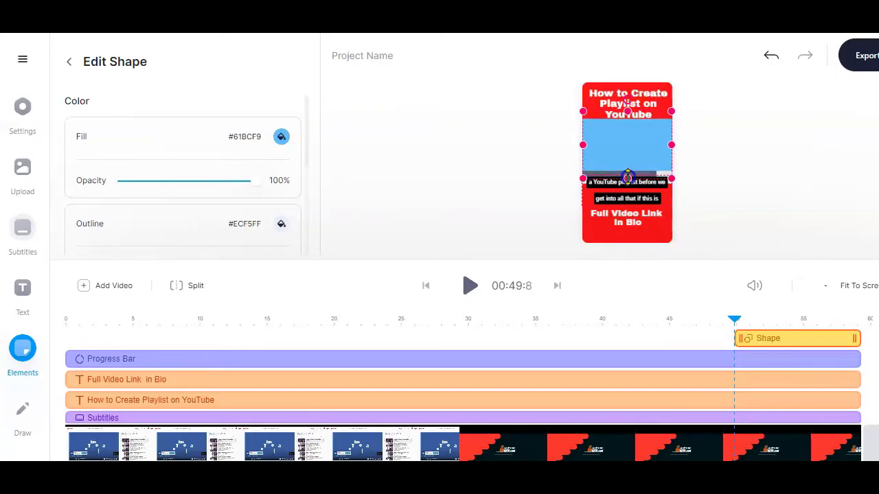
{"action": "left_click", "coordinate": [281, 137]}
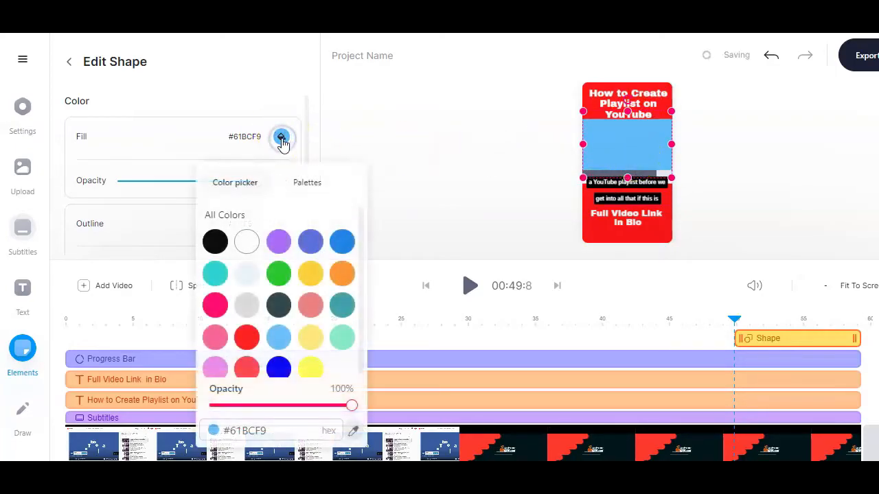
{"action": "left_click", "coordinate": [215, 241]}
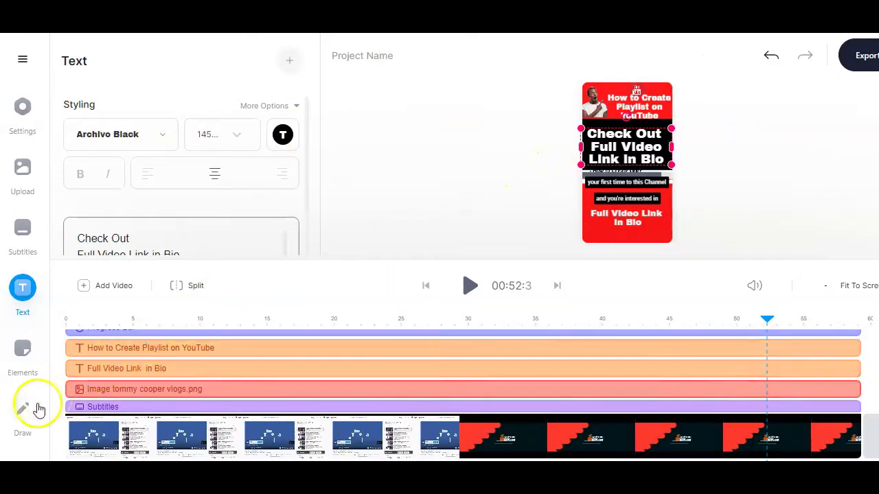
{"action": "left_click", "coordinate": [22, 408]}
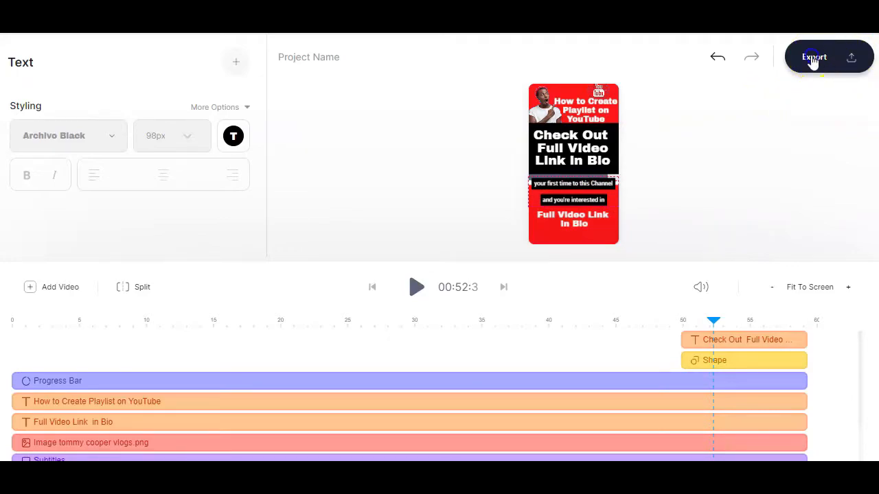
Export the finished 9:16 edit as a 59-second video.
{"action": "left_click", "coordinate": [814, 57]}
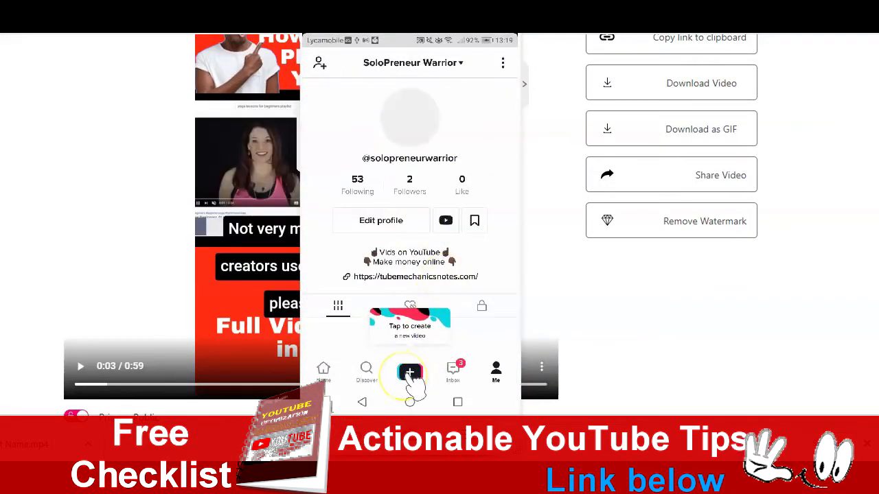
Upload the exported 59-second video to TikTok and post it publicly.
{"action": "left_click", "coordinate": [410, 373]}
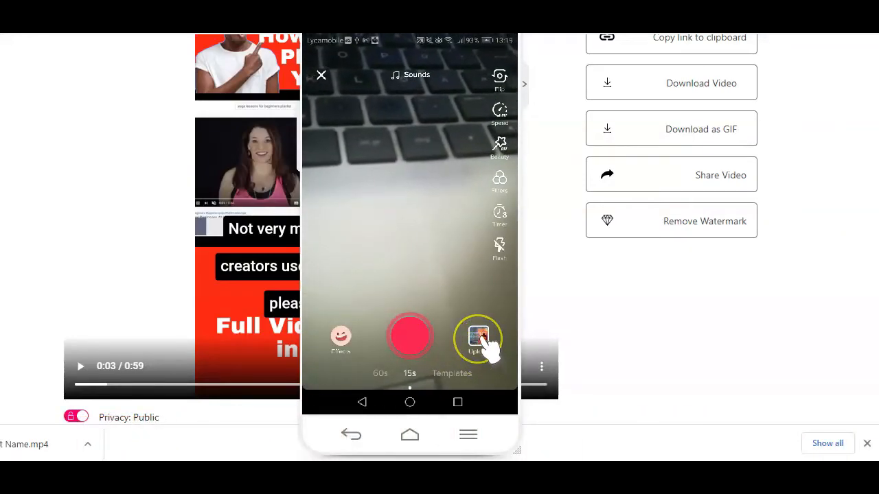
{"action": "left_click", "coordinate": [479, 336]}
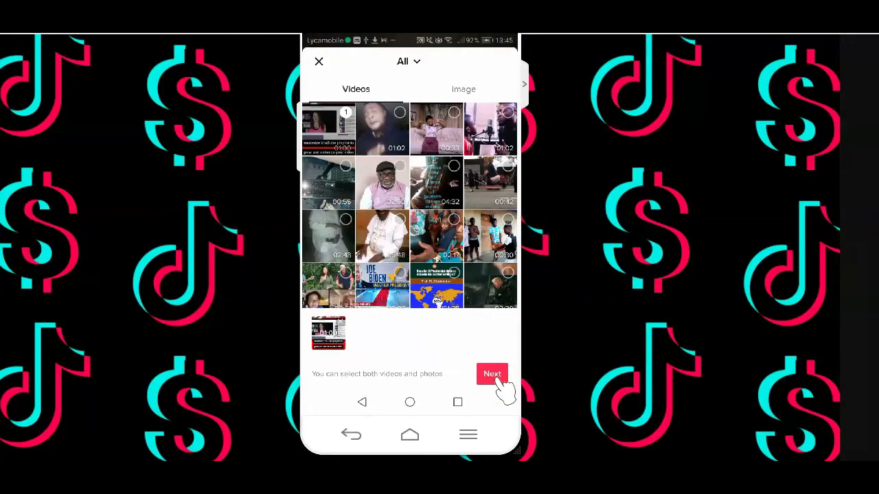
{"action": "left_click", "coordinate": [492, 373]}
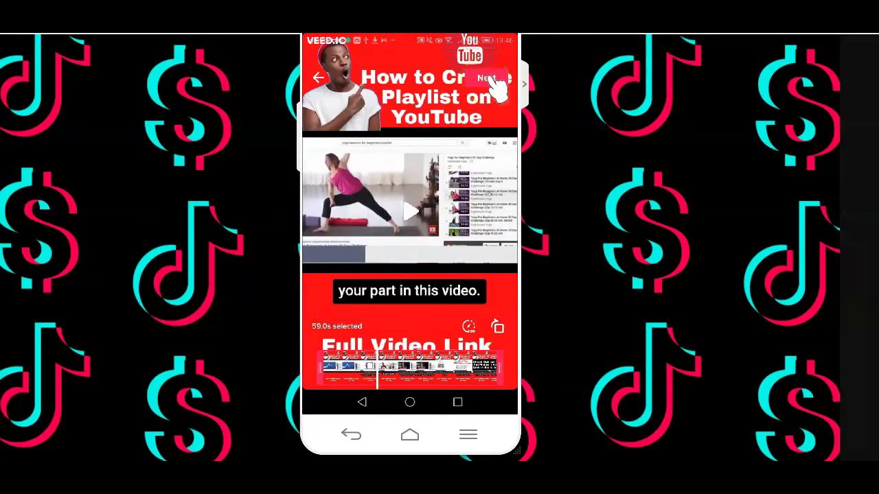
{"action": "left_click", "coordinate": [488, 77]}
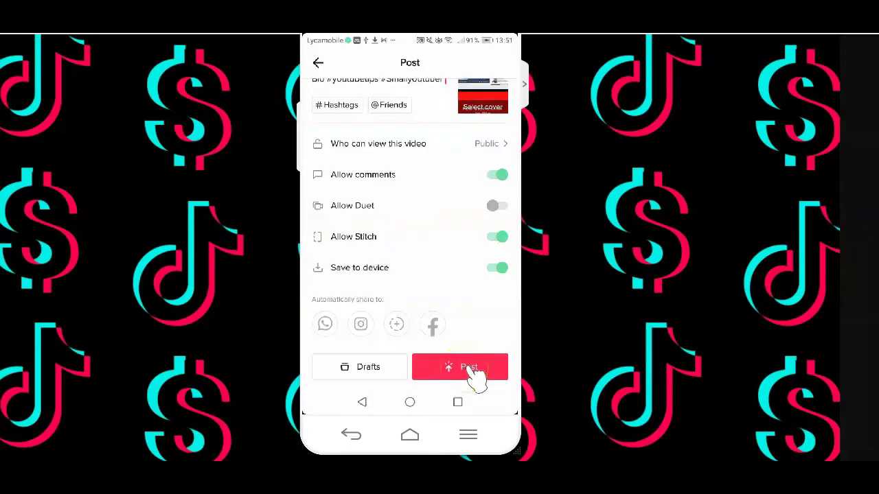
{"action": "left_click", "coordinate": [469, 367]}
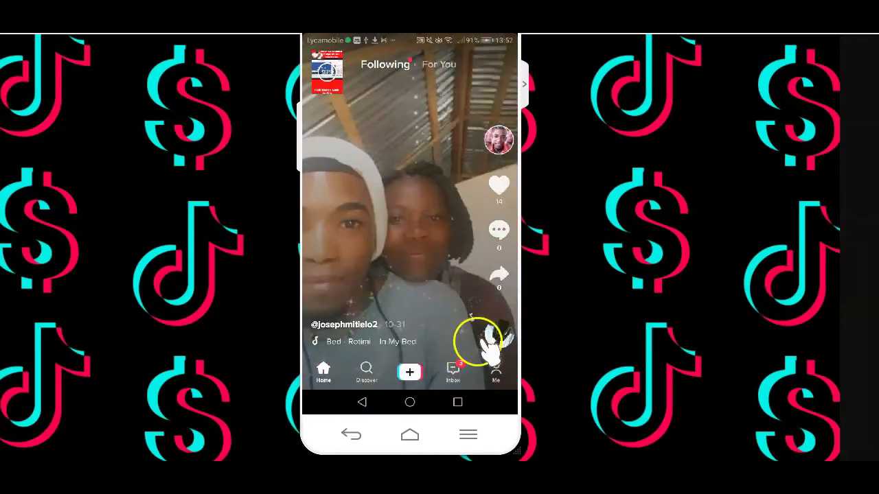